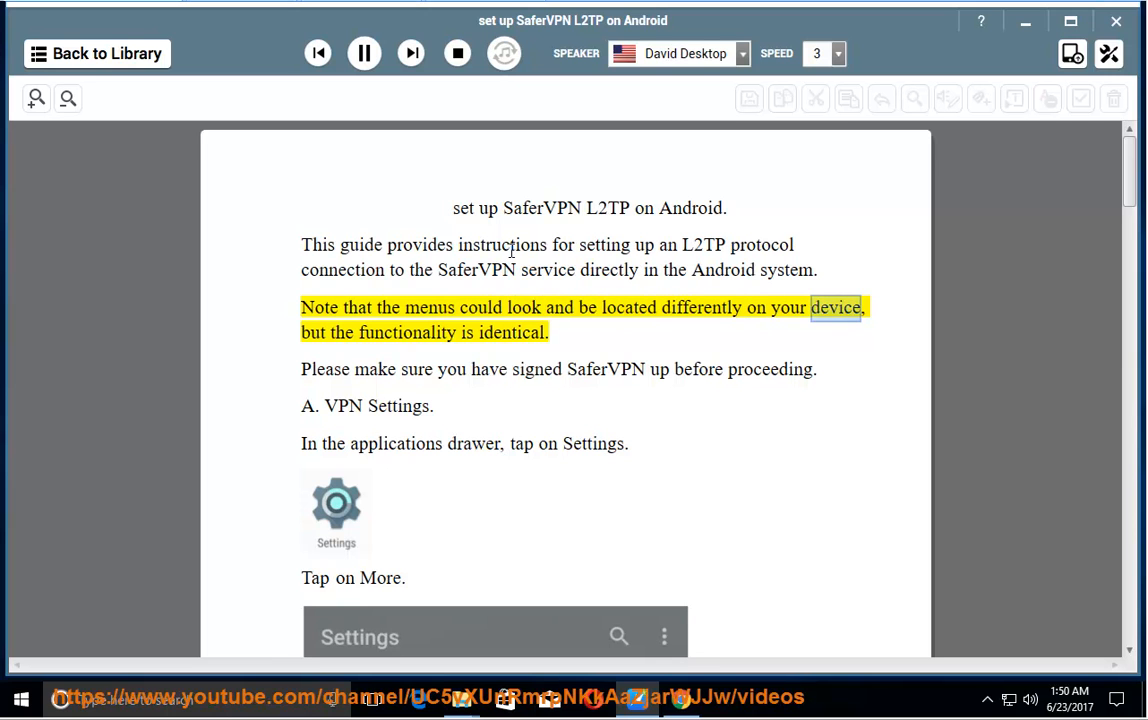
Start the David Desktop voice reading the introduction and section A's VPN Settings steps, scrolling with it.
{"action": "double_click", "coordinate": [512, 332]}
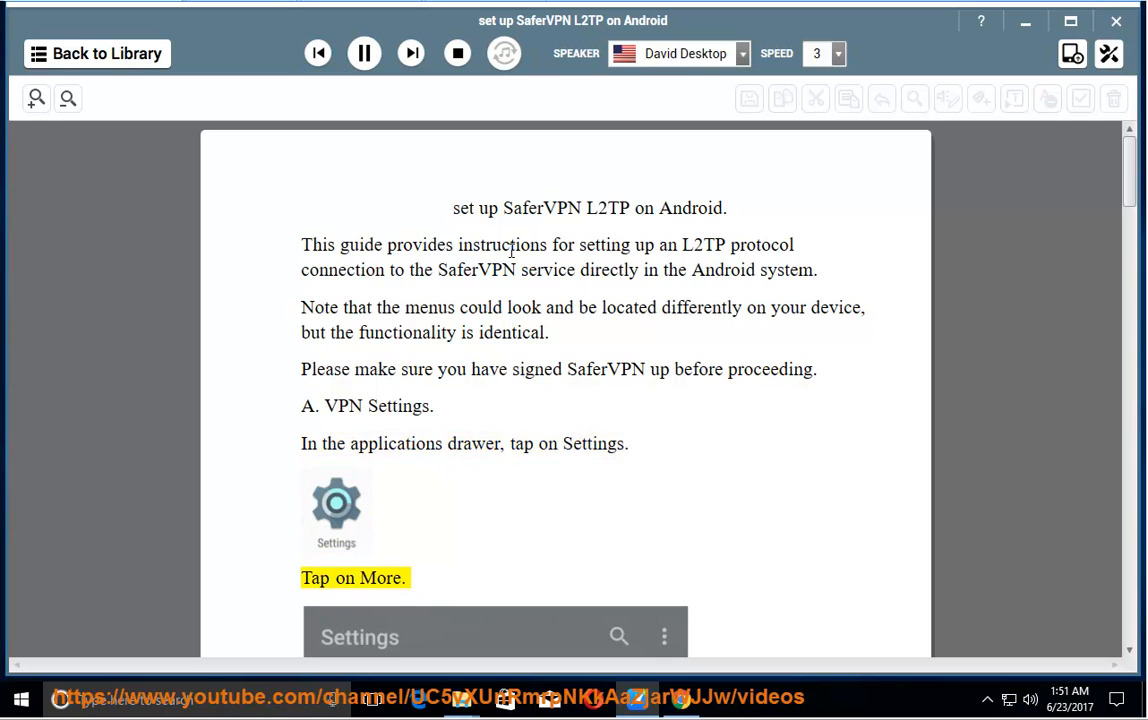
{"action": "scroll", "scroll_direction": "down", "scroll_amount": 3}
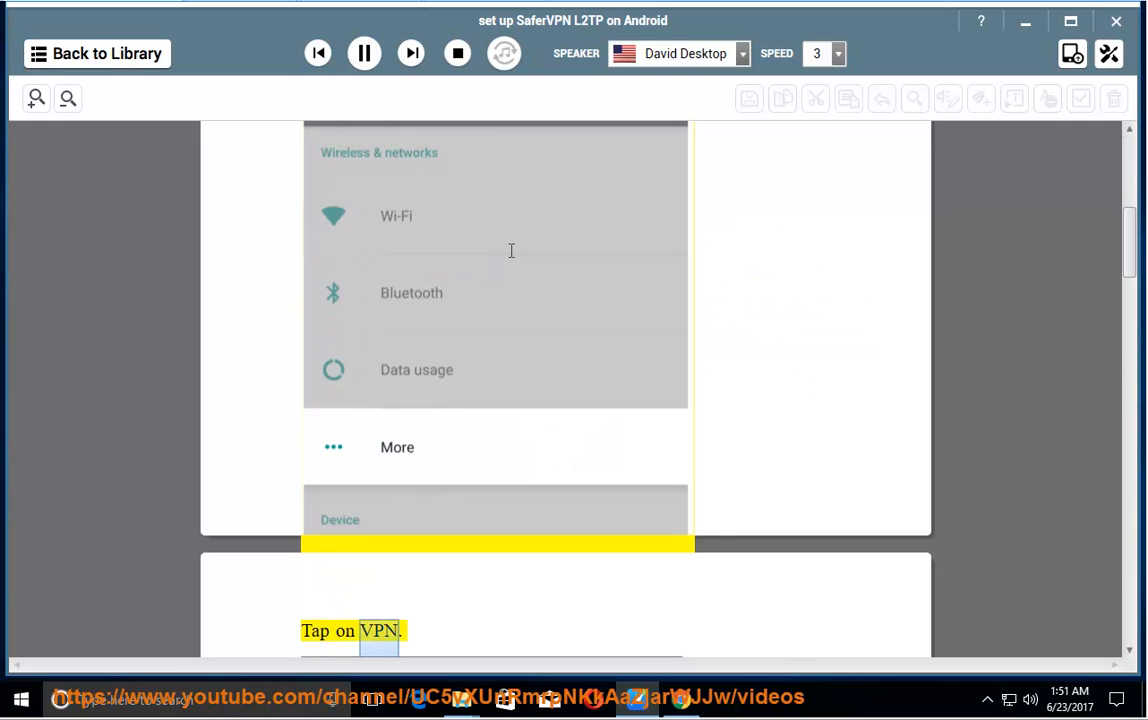
{"action": "scroll", "scroll_direction": "down", "scroll_amount": 3}
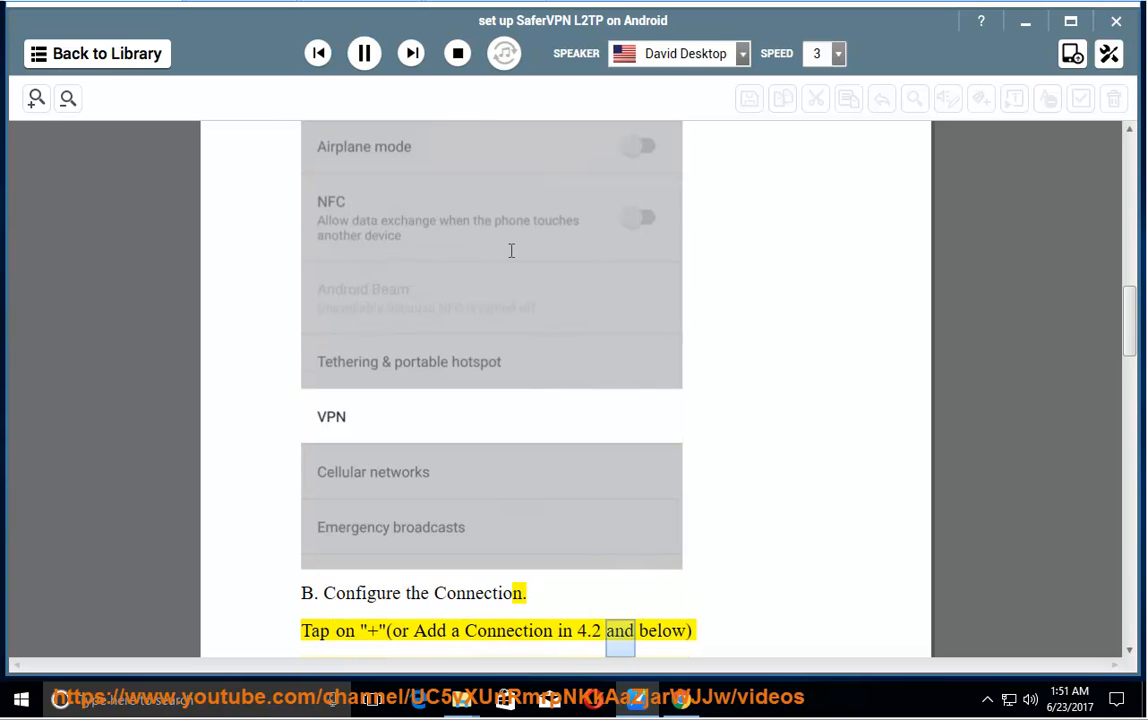
Scroll along as section B's Name, Type, server address and pre-shared key steps are read at speed 3.
{"action": "scroll", "scroll_direction": "down", "scroll_amount": 3}
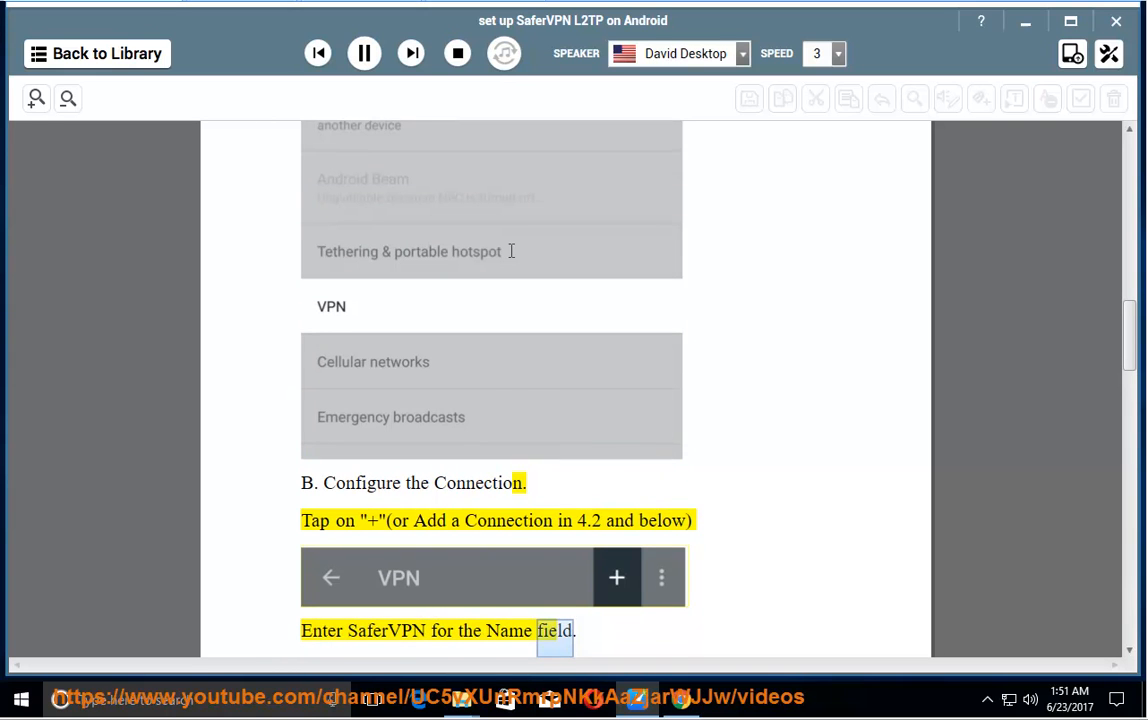
{"action": "scroll", "scroll_direction": "down", "scroll_amount": 3}
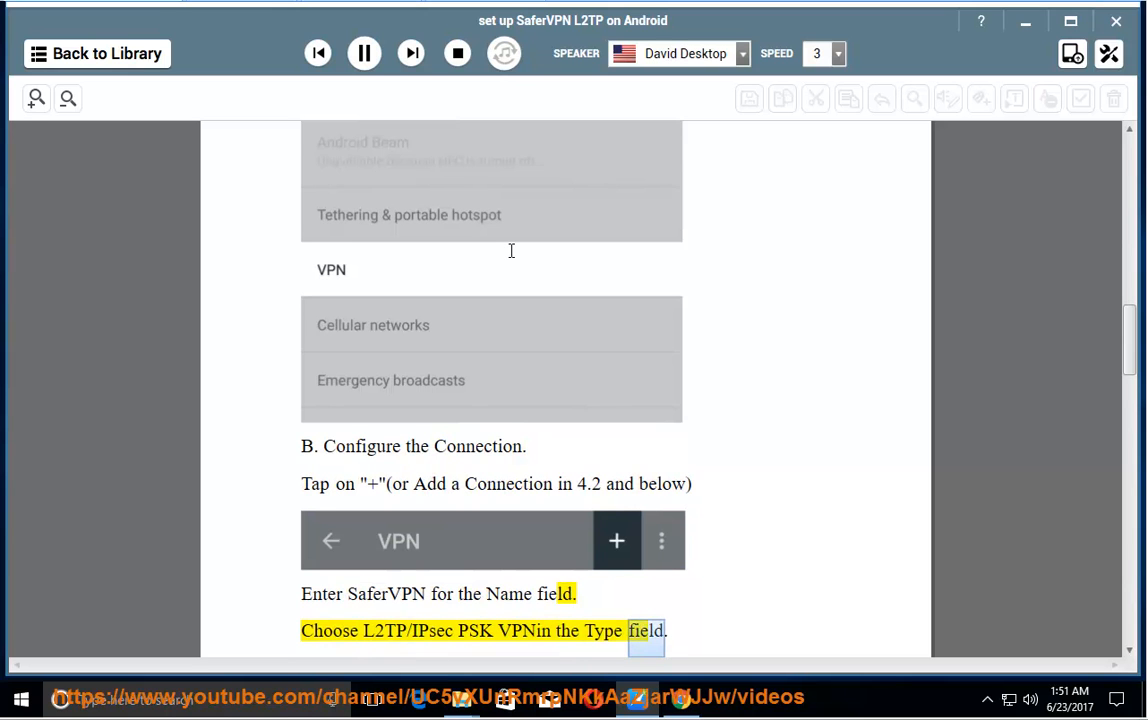
{"action": "scroll", "scroll_direction": "up", "scroll_amount": 3}
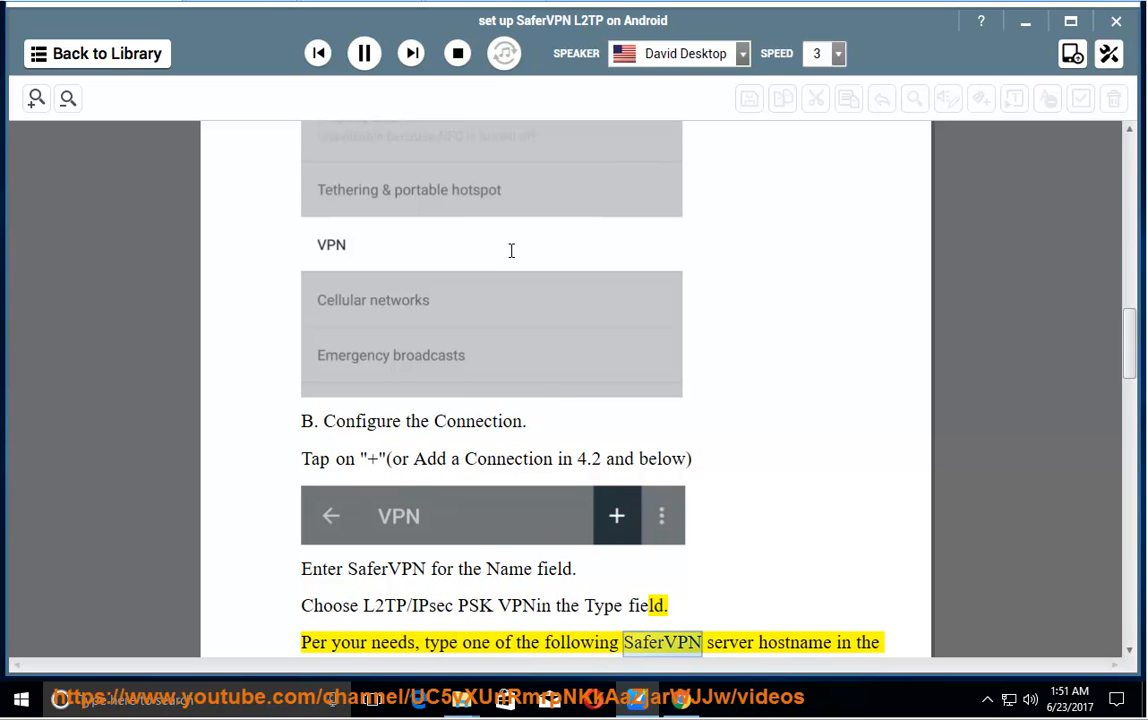
{"action": "scroll", "scroll_direction": "down", "scroll_amount": 3}
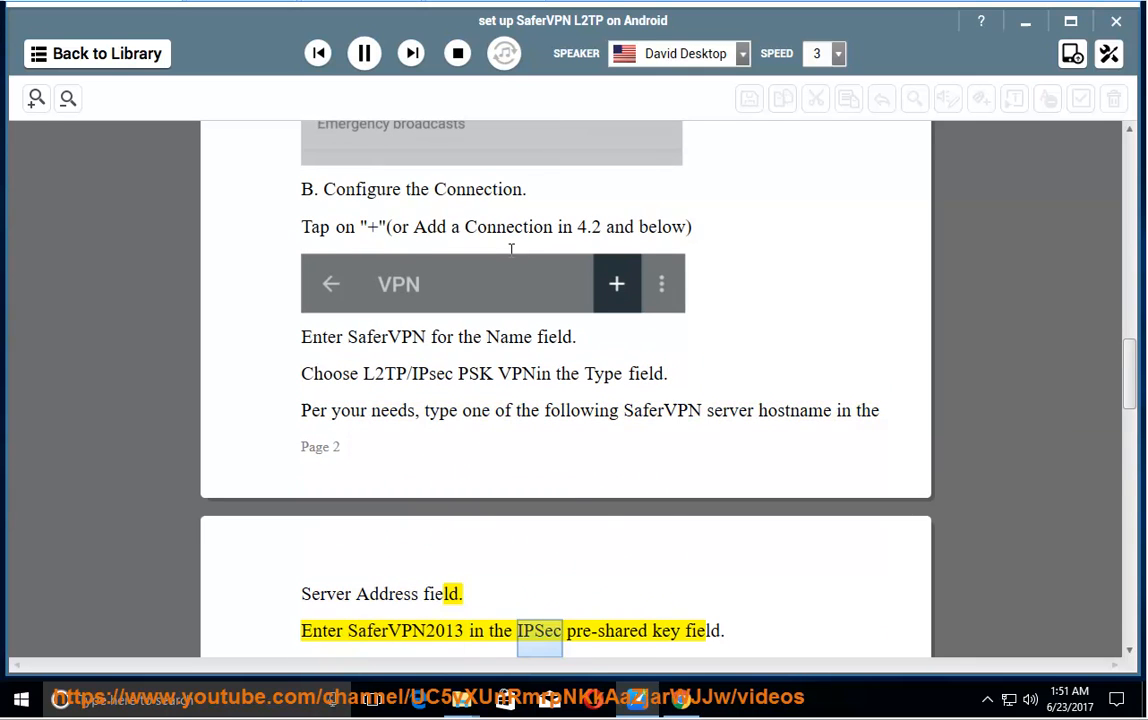
{"action": "scroll", "scroll_direction": "up", "scroll_amount": 3}
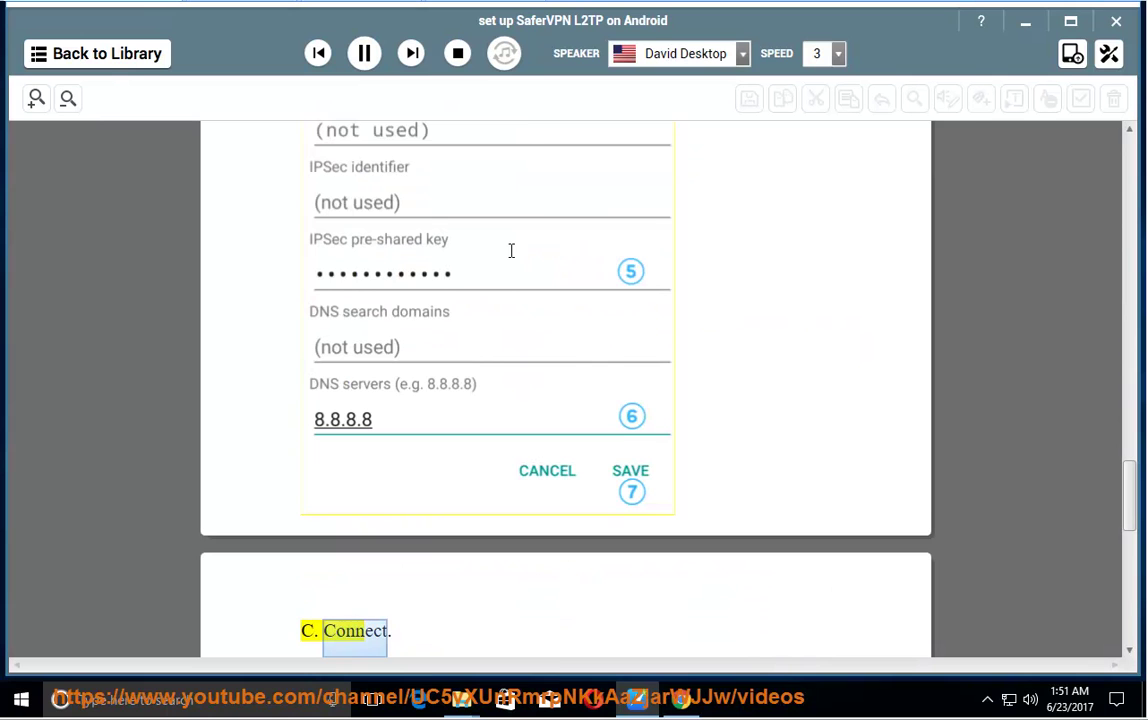
Scroll down through section C as the username and password steps are read up to 'Save account information'.
{"action": "scroll", "scroll_direction": "down", "scroll_amount": 3}
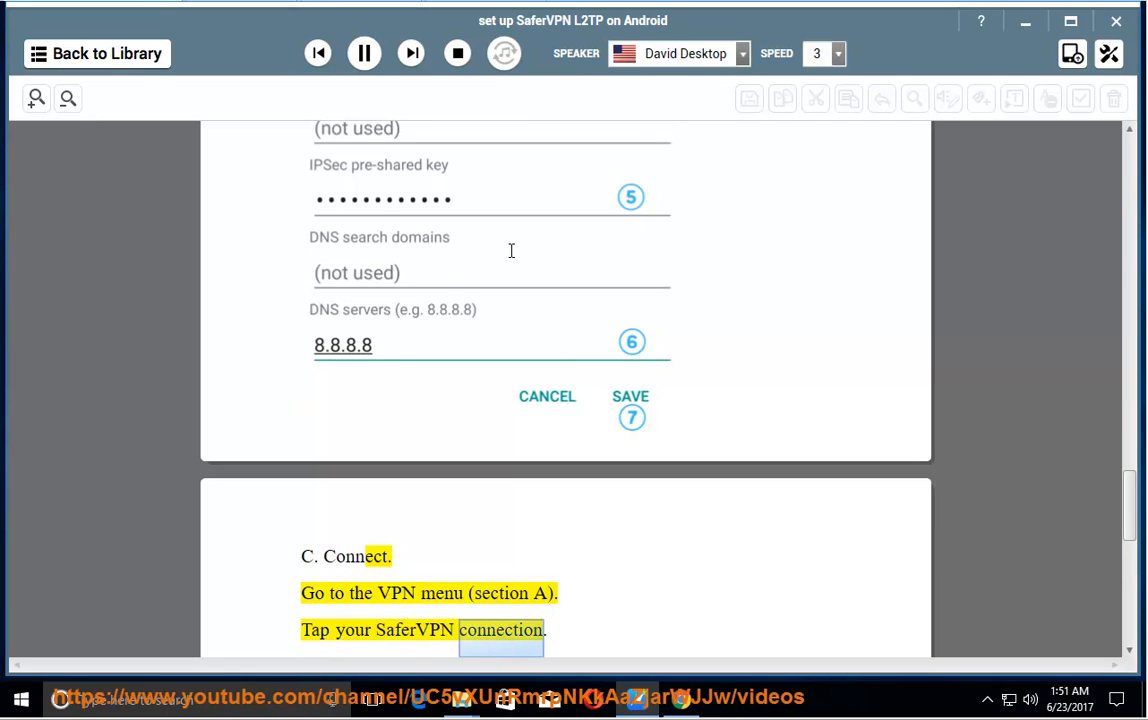
{"action": "scroll", "scroll_direction": "down", "scroll_amount": 3}
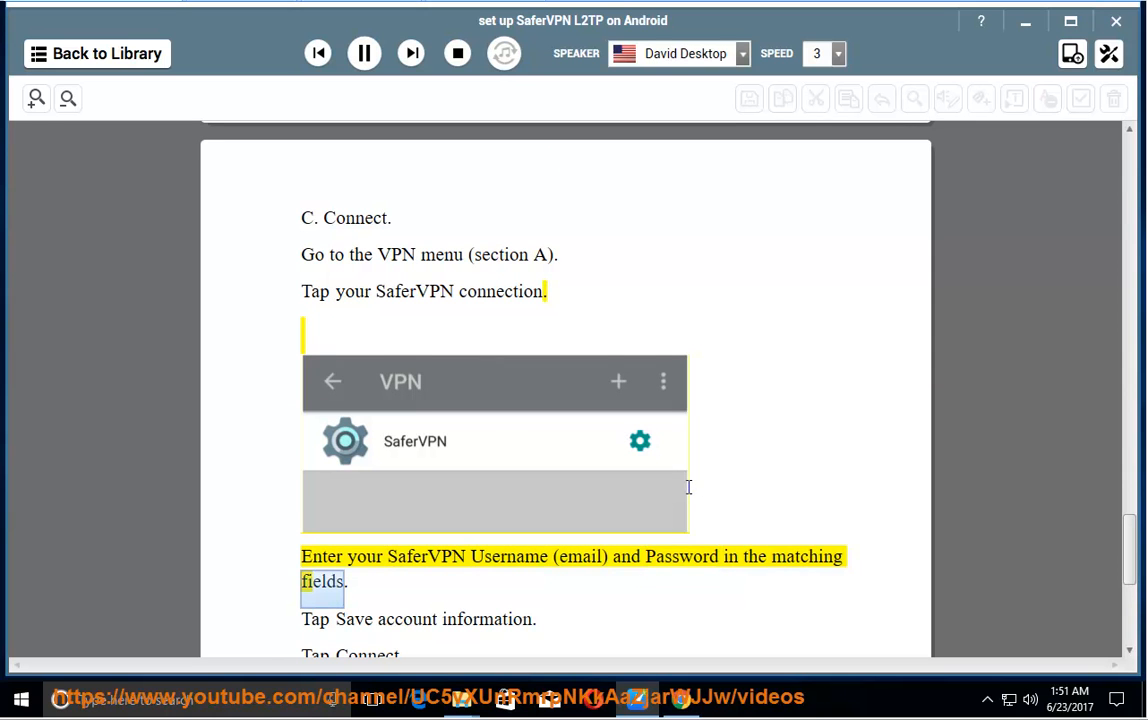
{"action": "scroll", "scroll_direction": "down", "scroll_amount": 3}
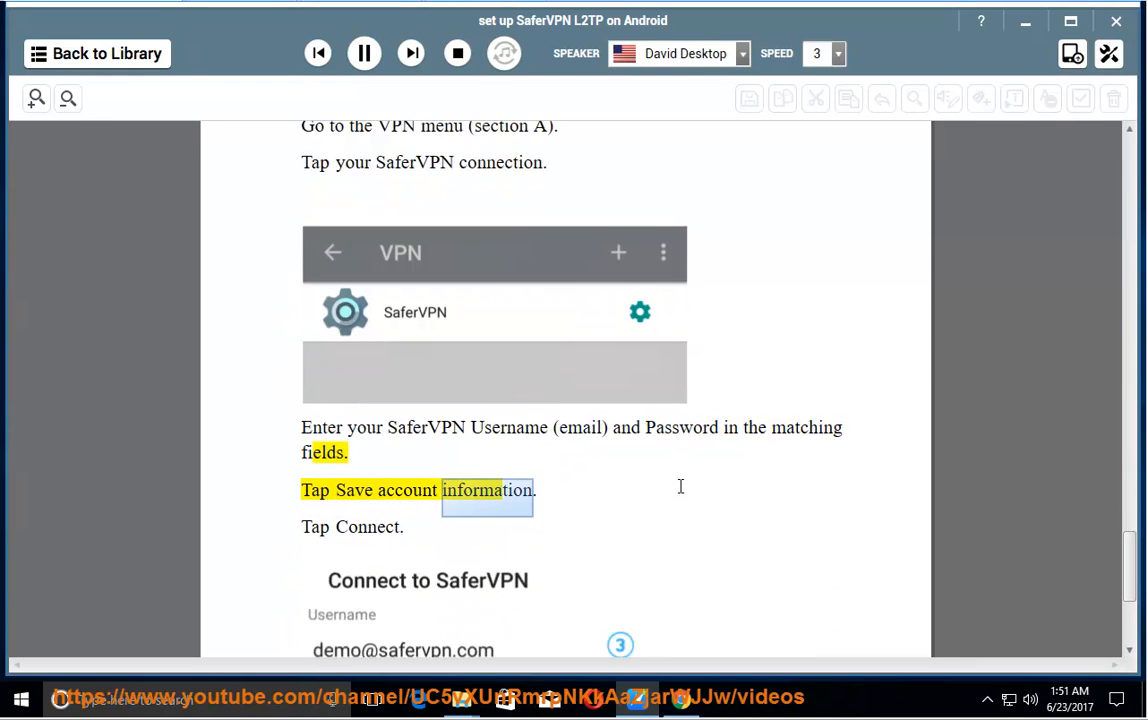